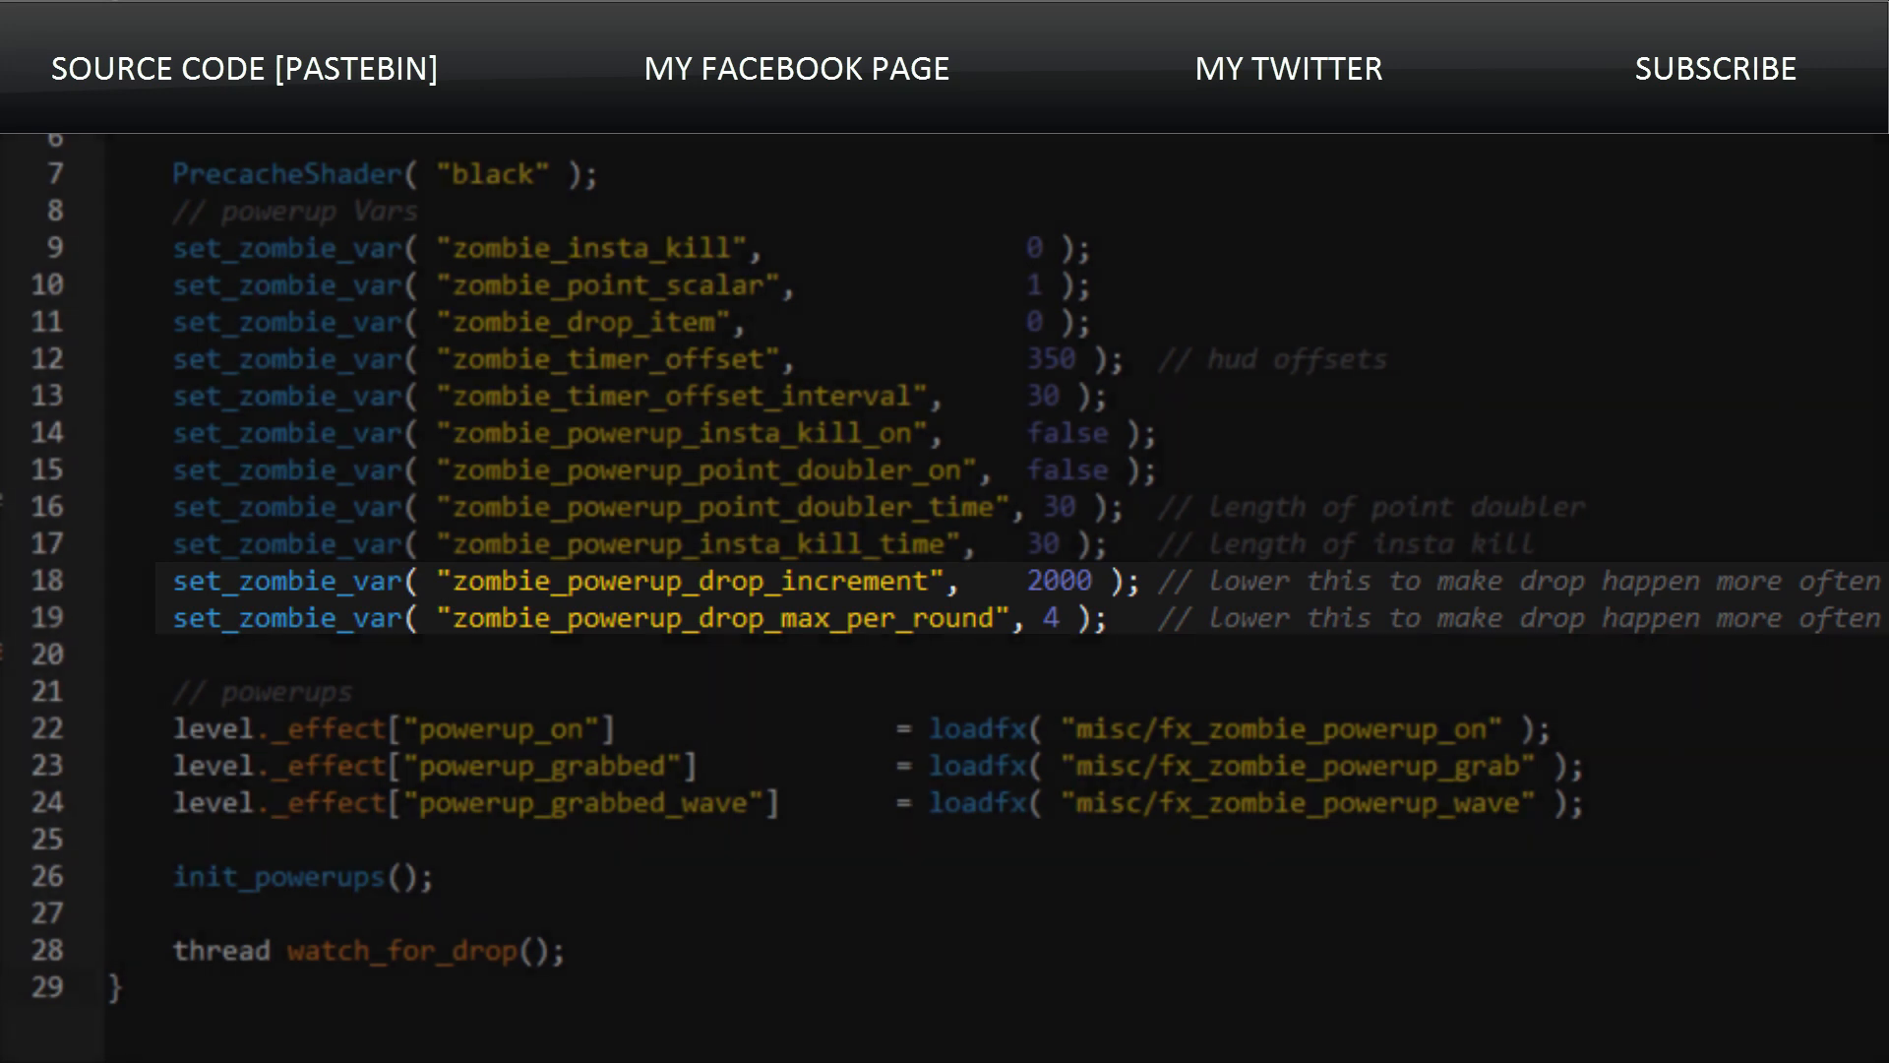
# Step: Scroll up to the init_levelvars function showing zombify_player and below_world_check defaults
pyautogui.scroll(3)
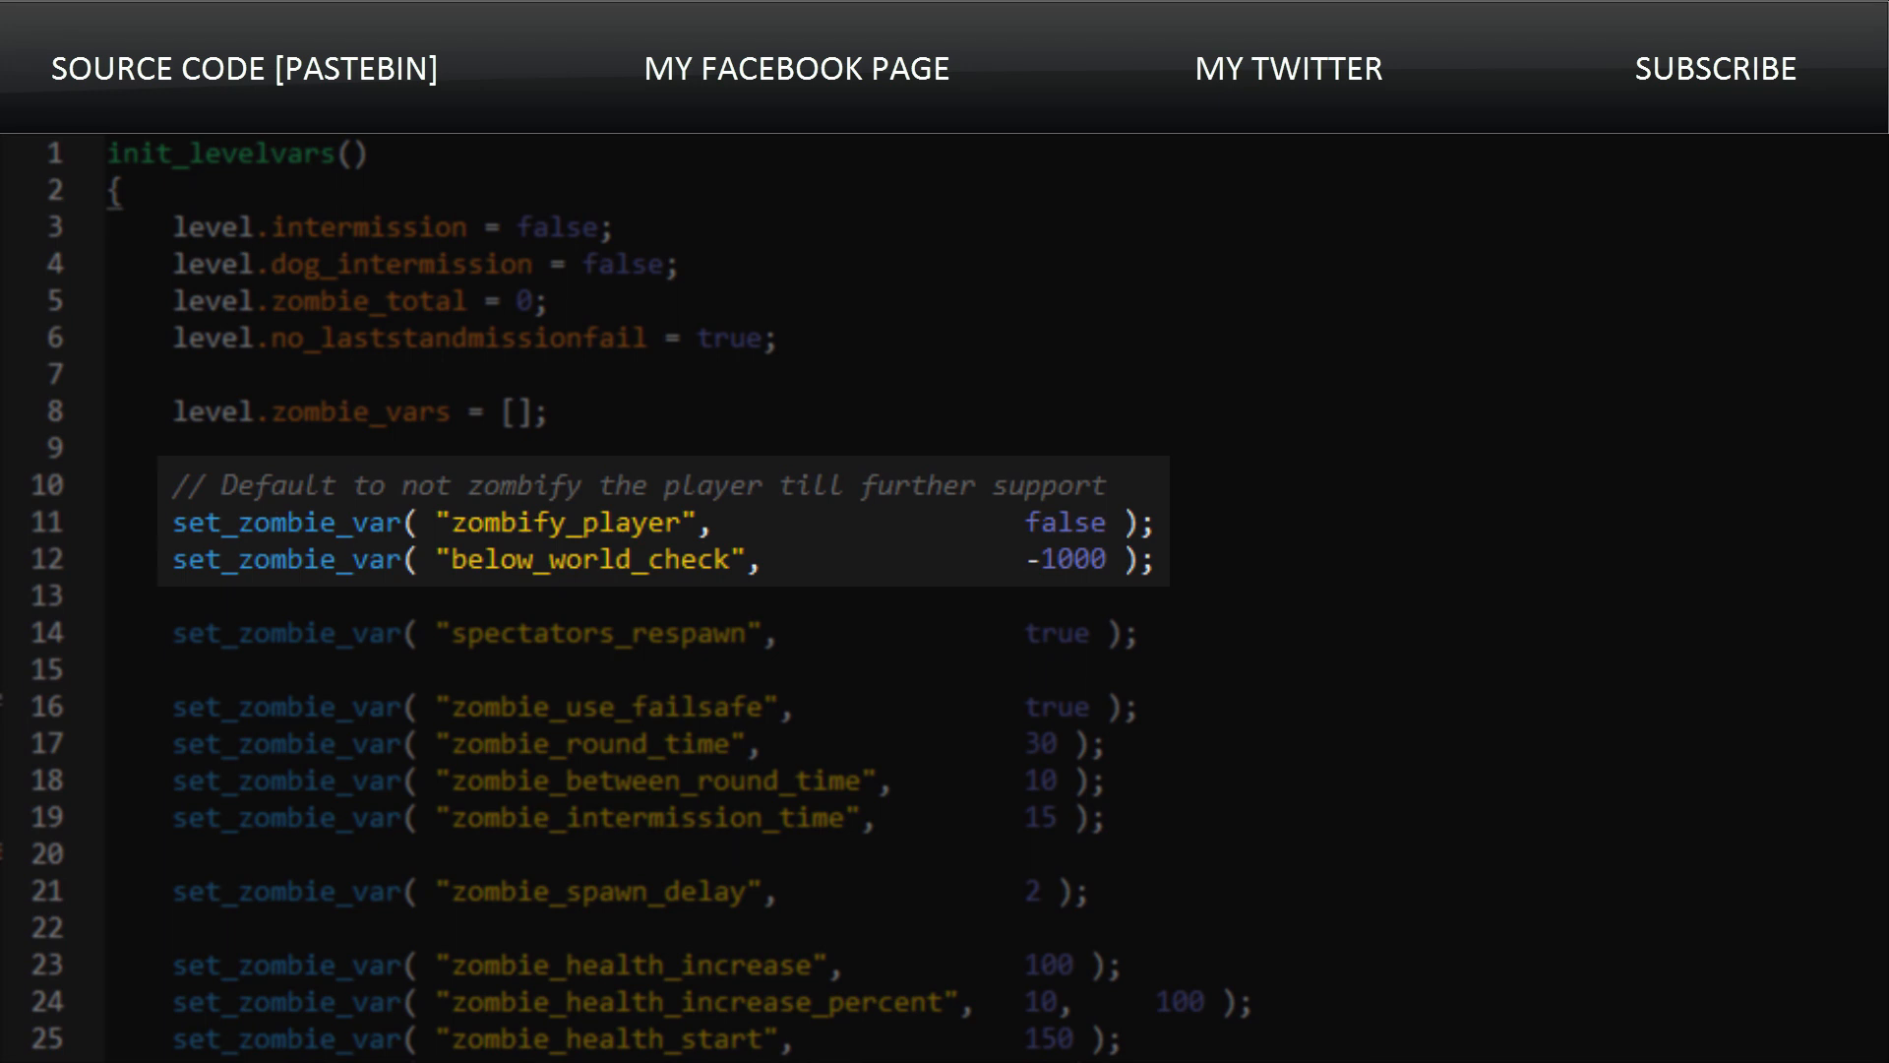
pyautogui.scroll(-3)
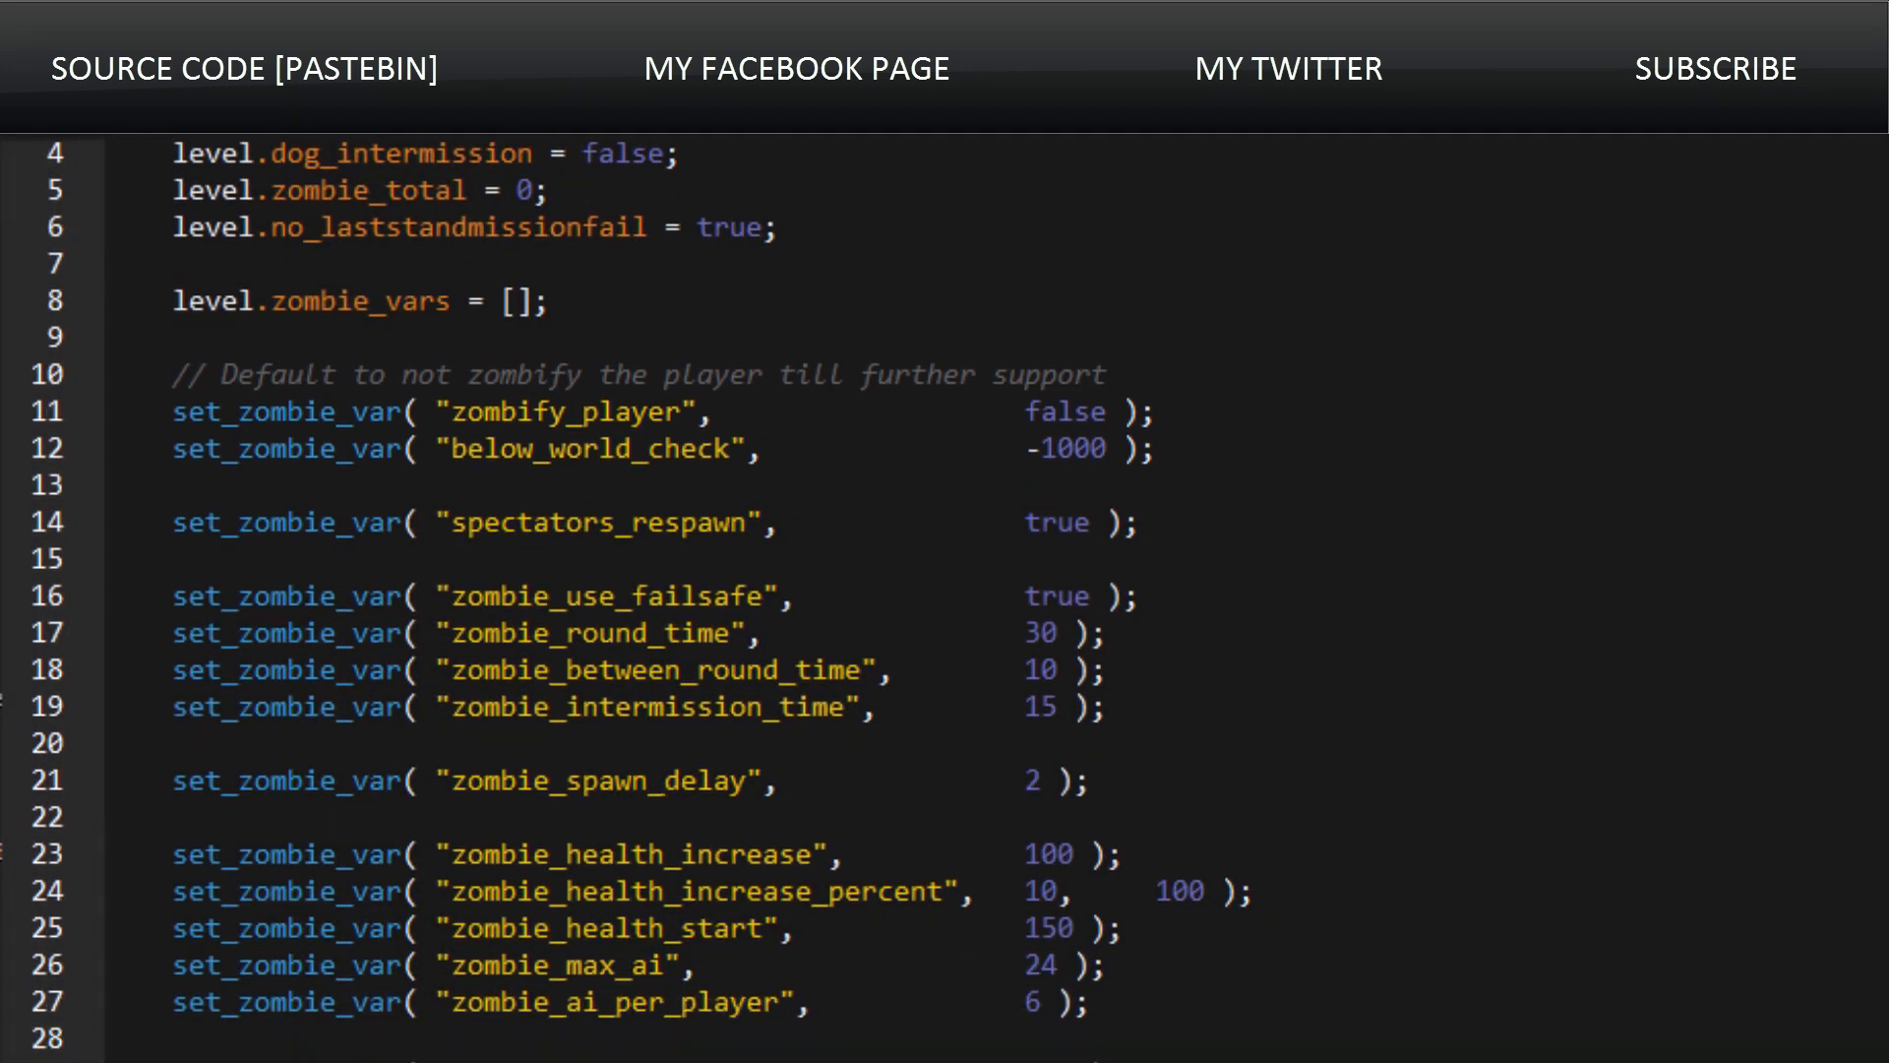
pyautogui.moveTo(175, 633); pyautogui.dragTo(1109, 707)
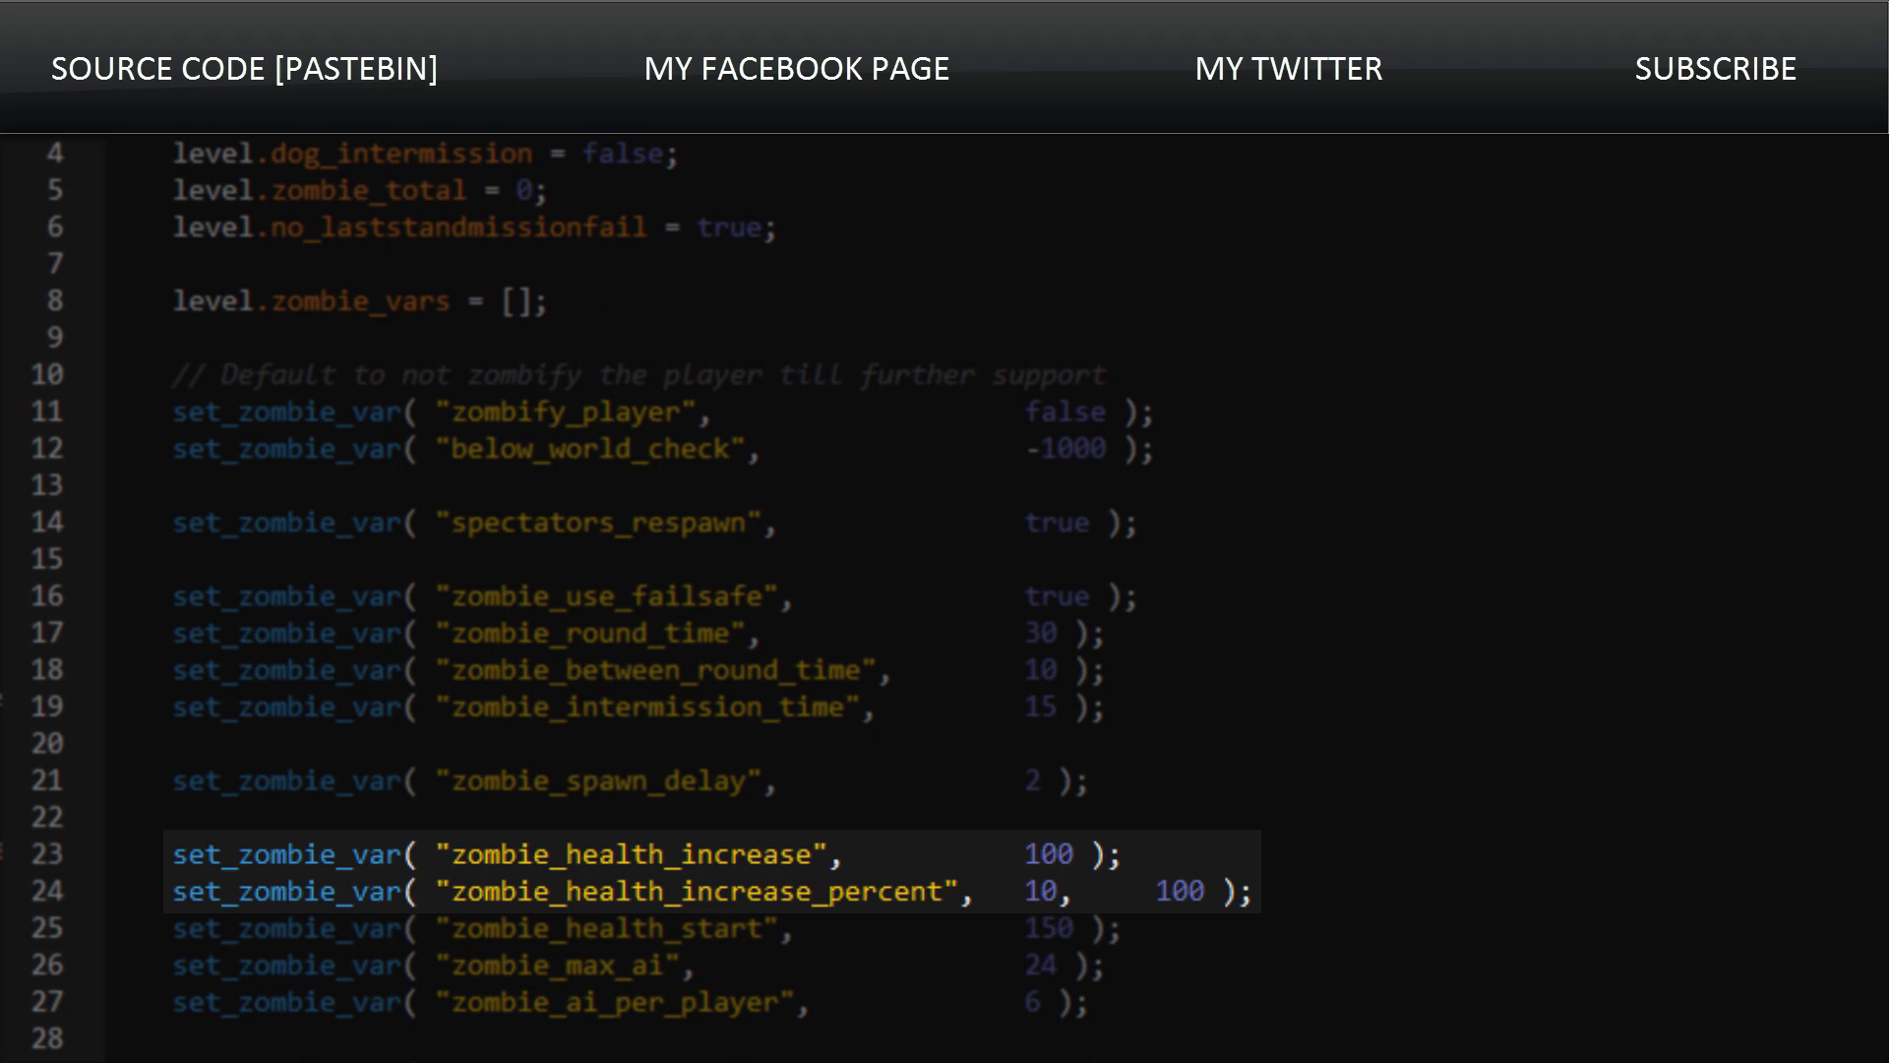
pyautogui.scroll(-3)
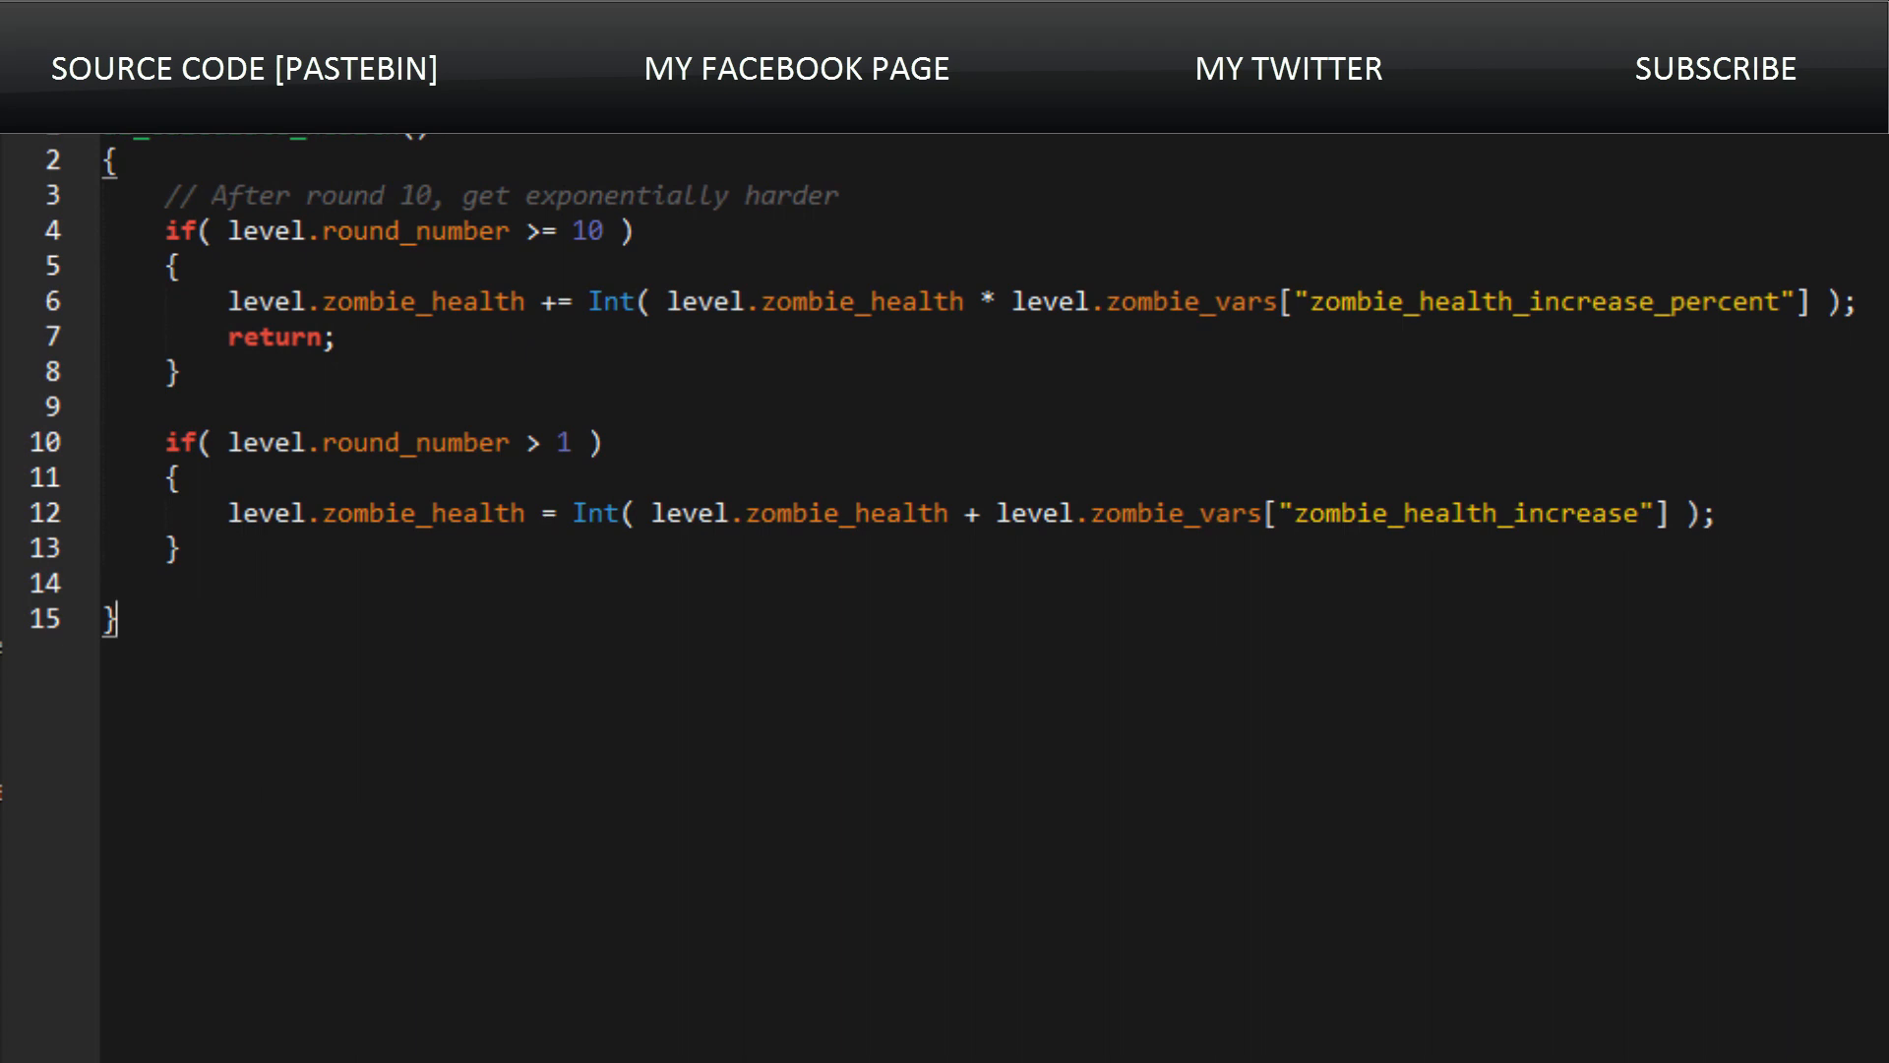
# Step: Scroll down to the round-based zombie health function with its round-10 exponential branch
pyautogui.scroll(-3)
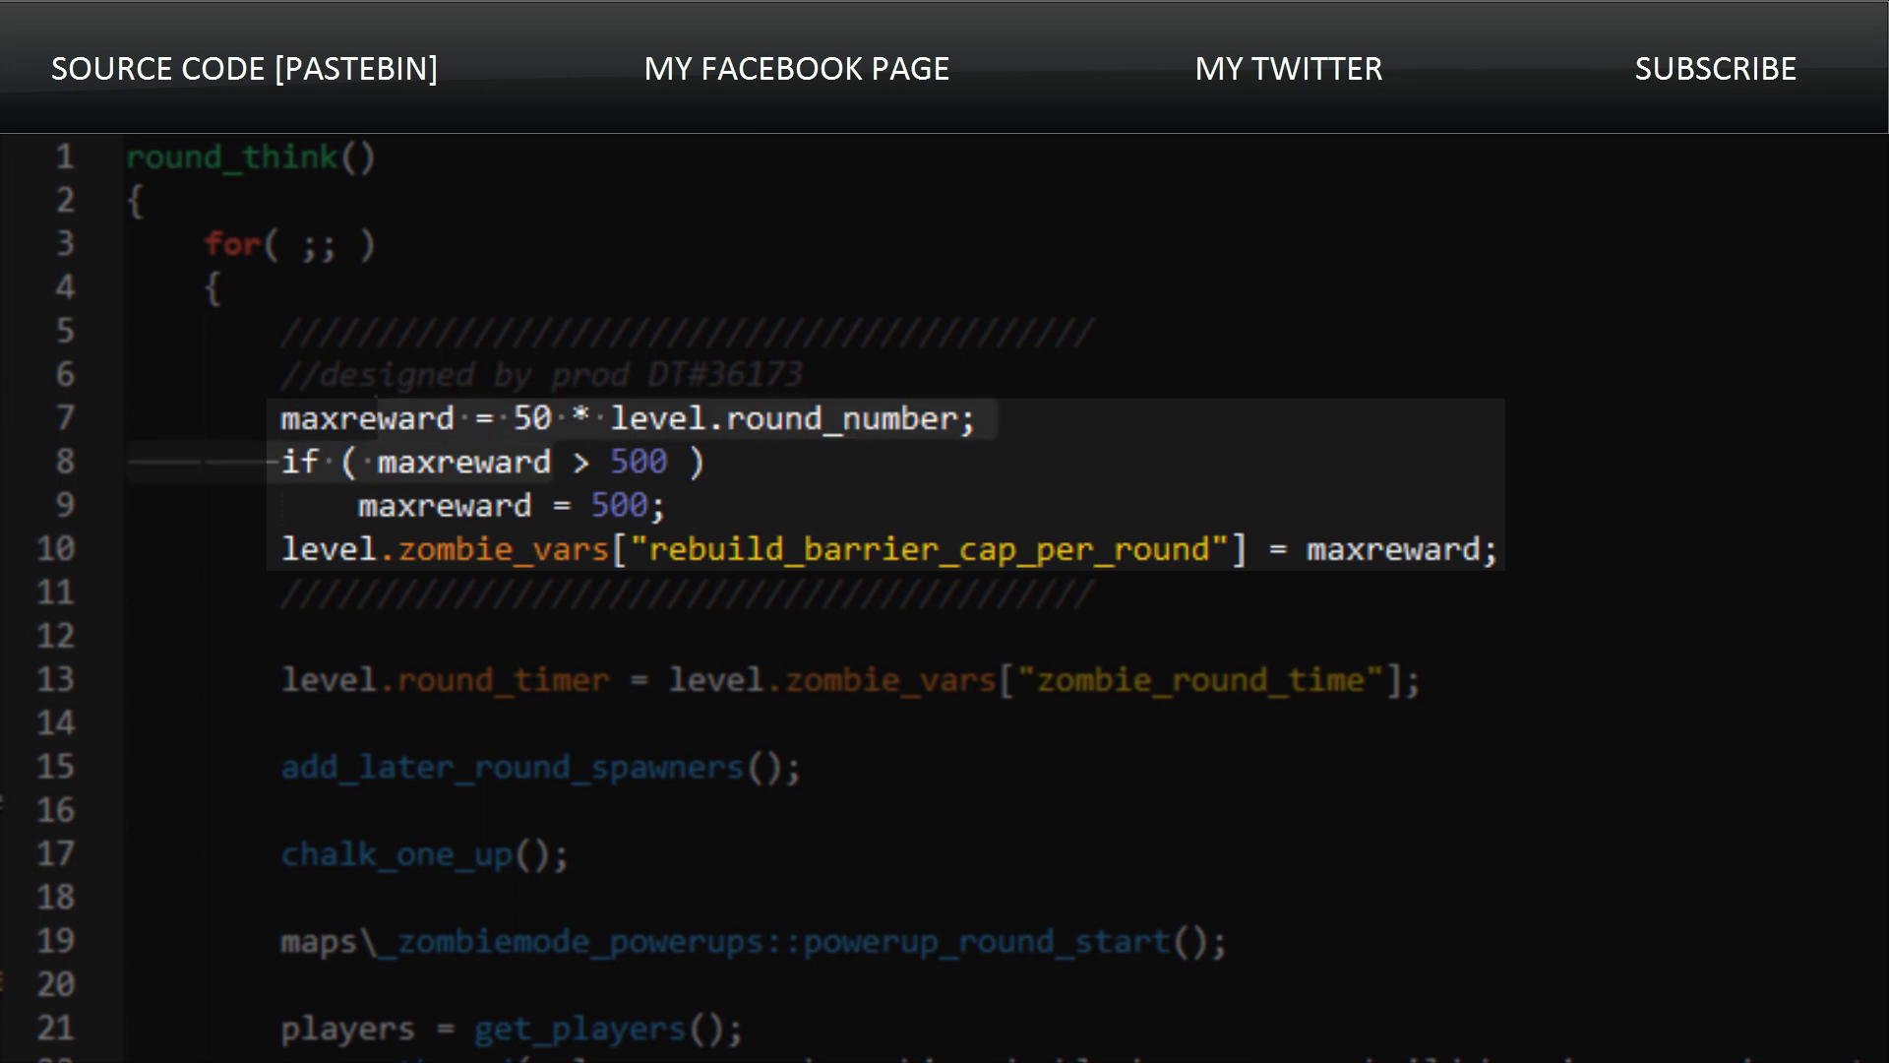
# Step: Select a word in round_think's maxreward cap lines, then scroll on toward the powerup init code
pyautogui.doubleClick(369, 419)
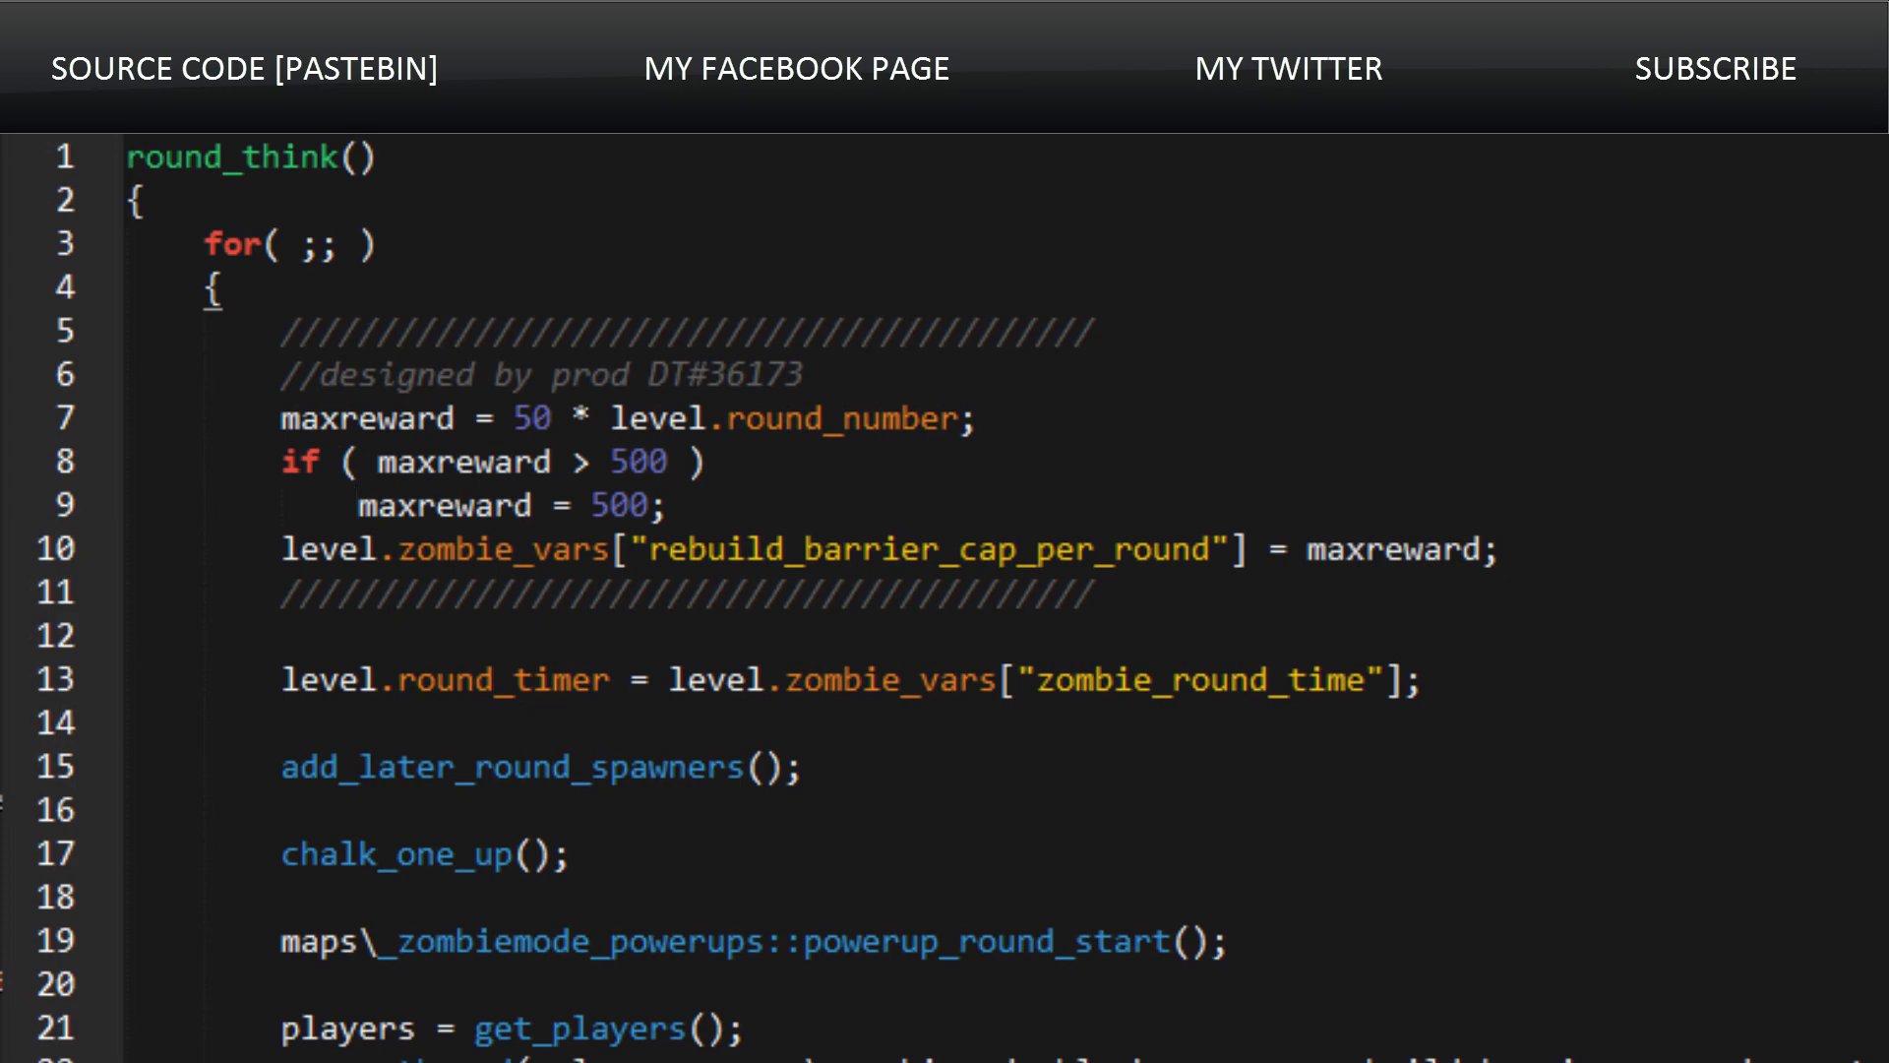
pyautogui.scroll(-3)
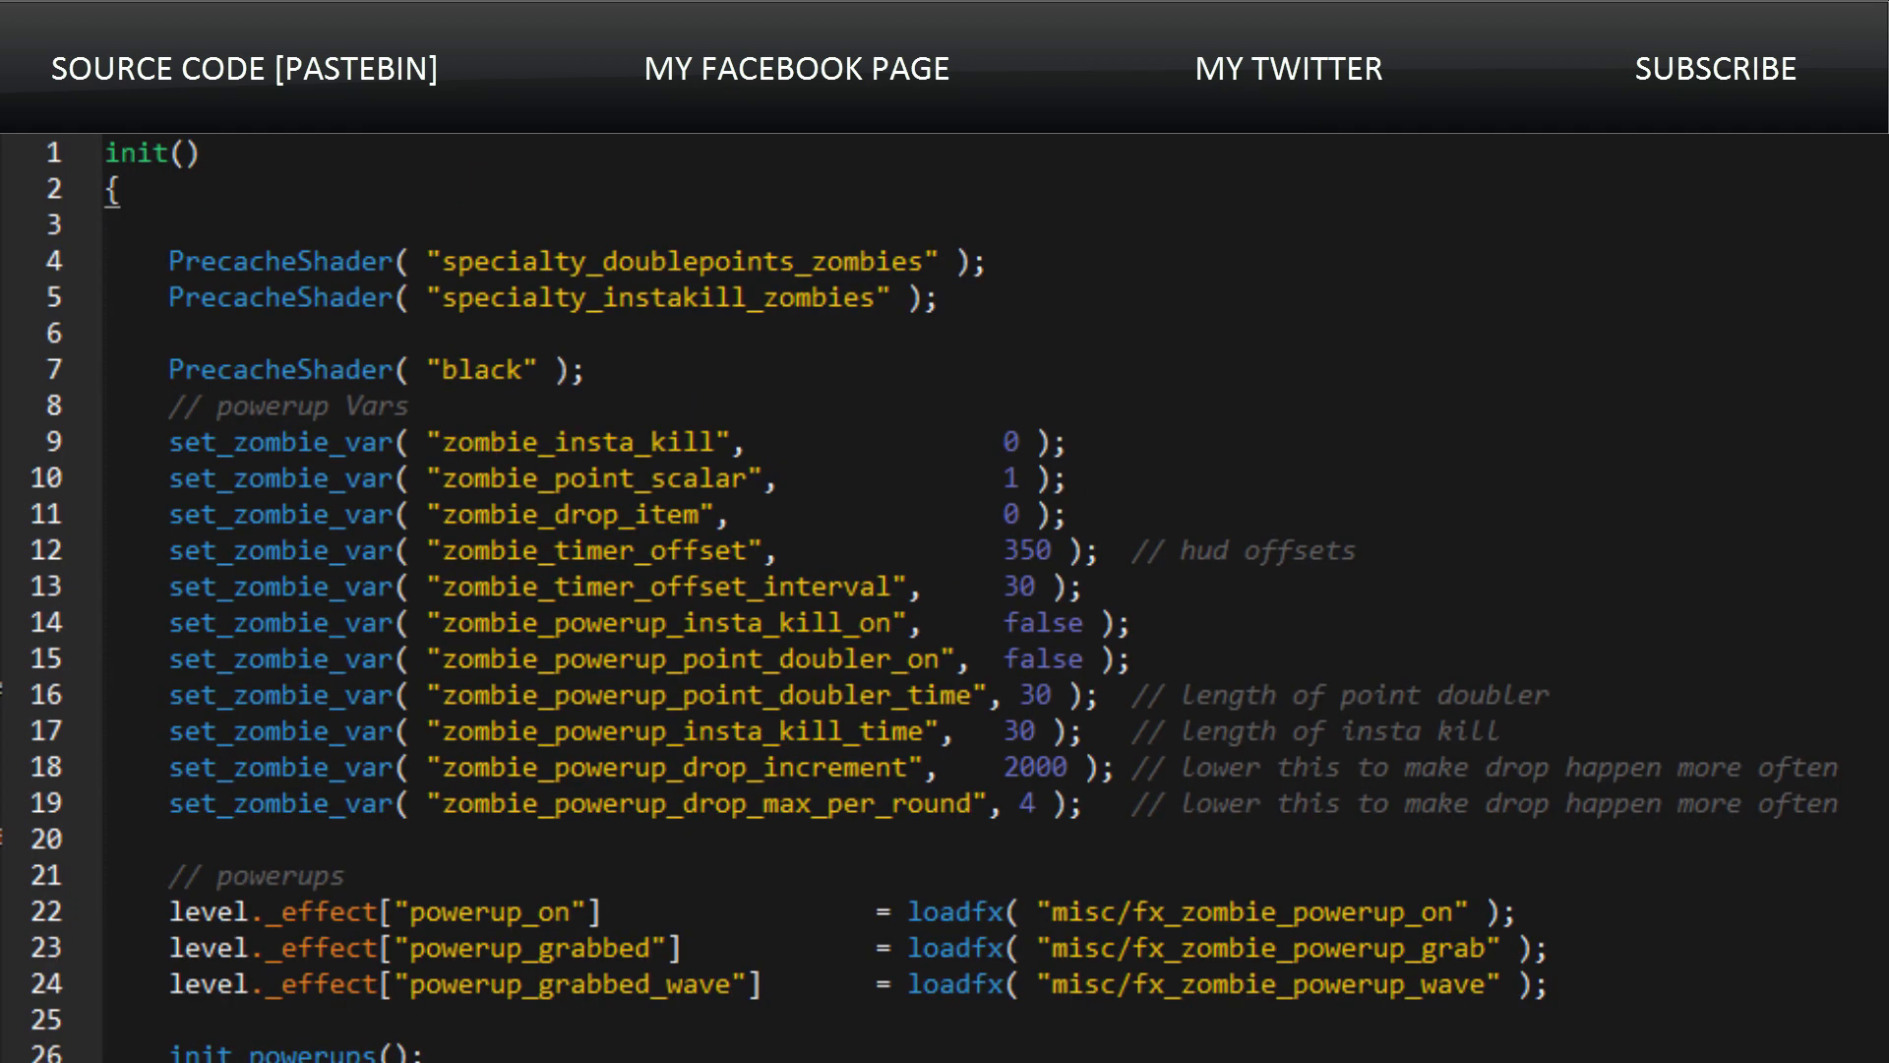
# Step: Scroll down to player_revive_monitor, where reviver points are capped at 300
pyautogui.scroll(-3)
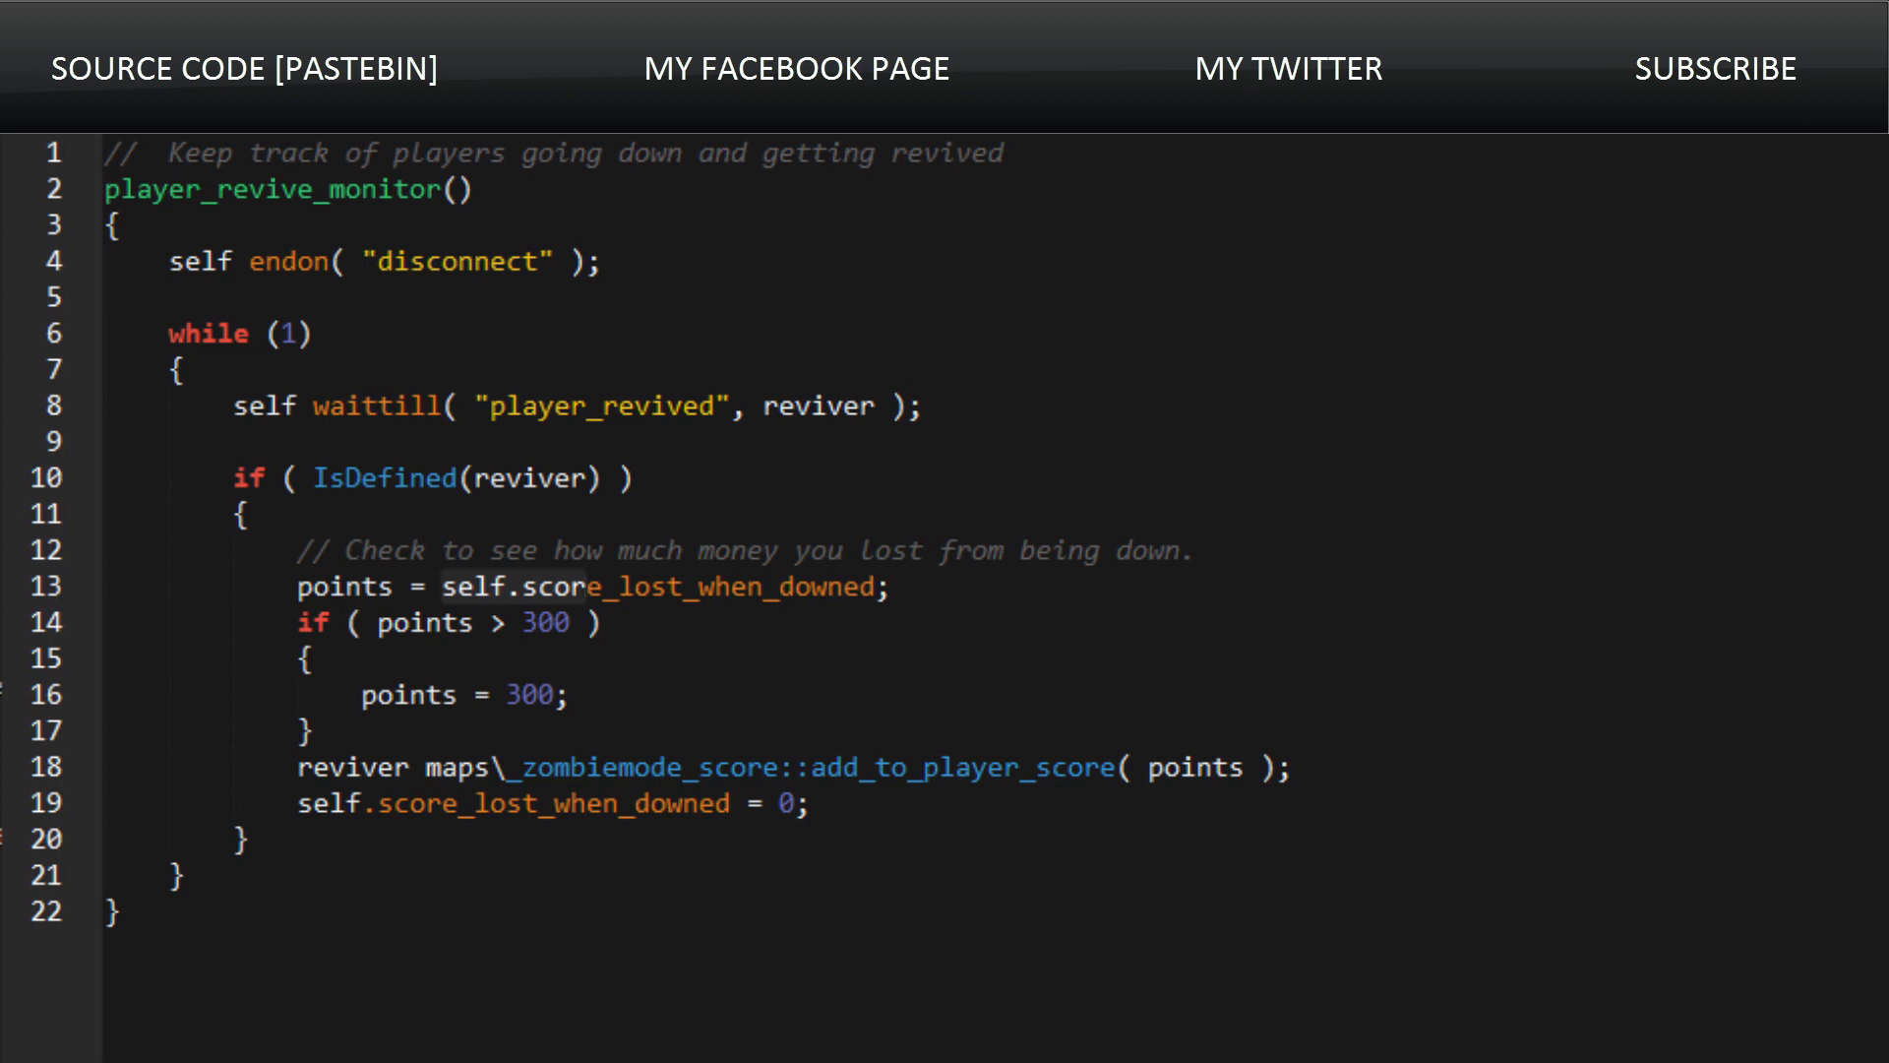
# Step: Bring factory_ray_gun_weighting_func into view, with its 8- and 12-pull ray gun odds boosts
pyautogui.click(585, 586)
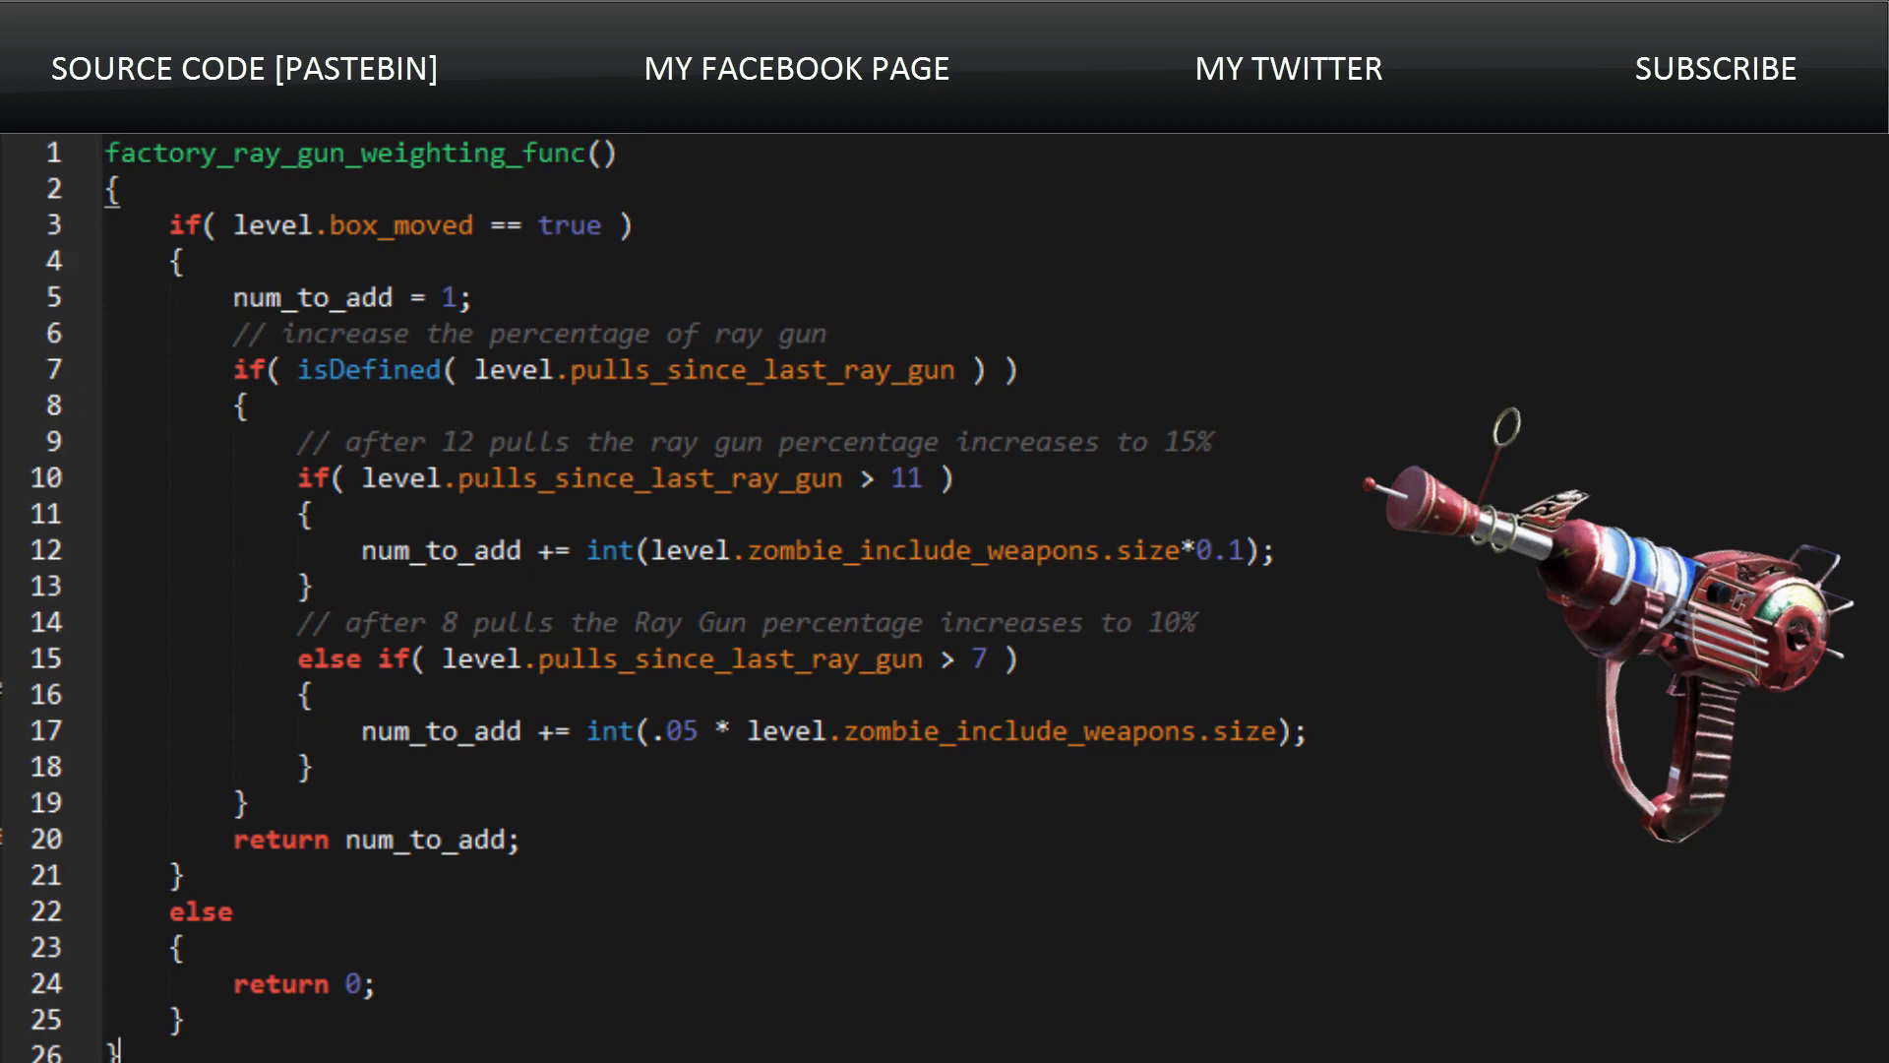
pyautogui.doubleClick(409, 154)
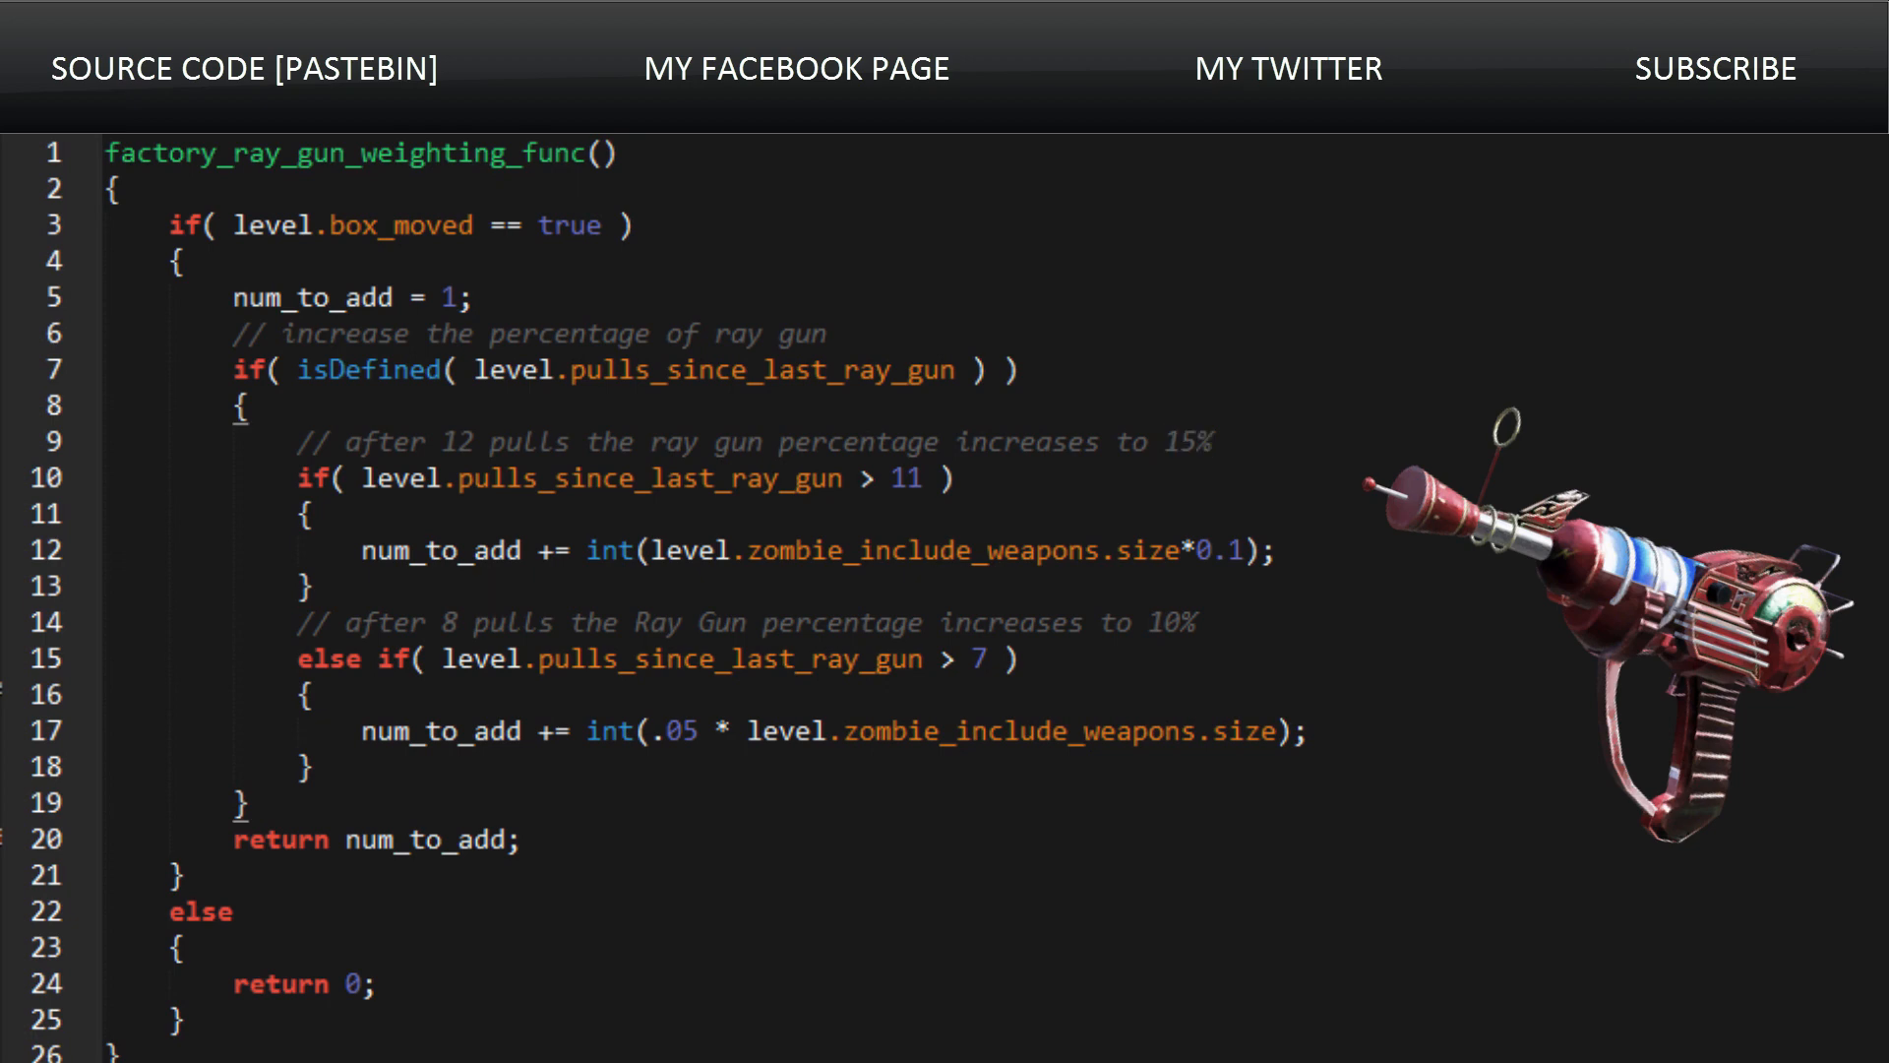
pyautogui.click(487, 585)
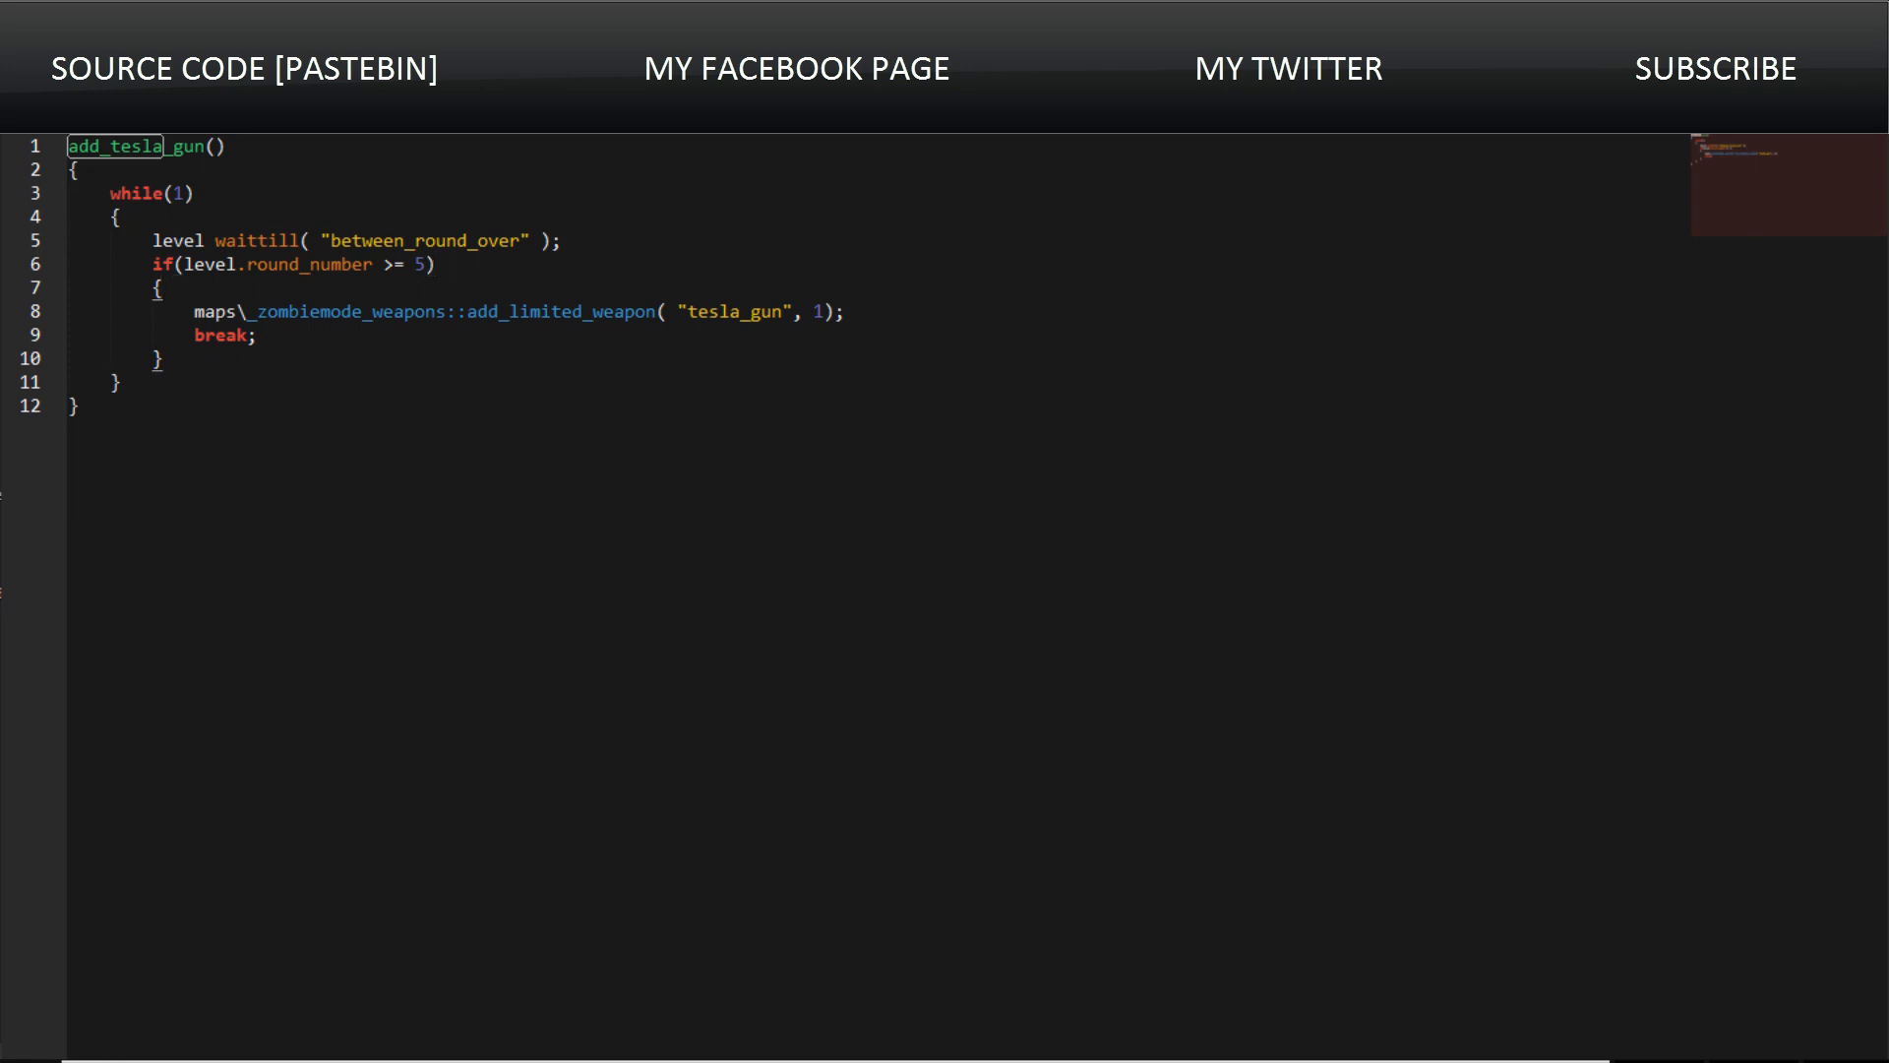
# Step: Place the cursor after the break statement in the add_tesla_gun function
pyautogui.click(255, 335)
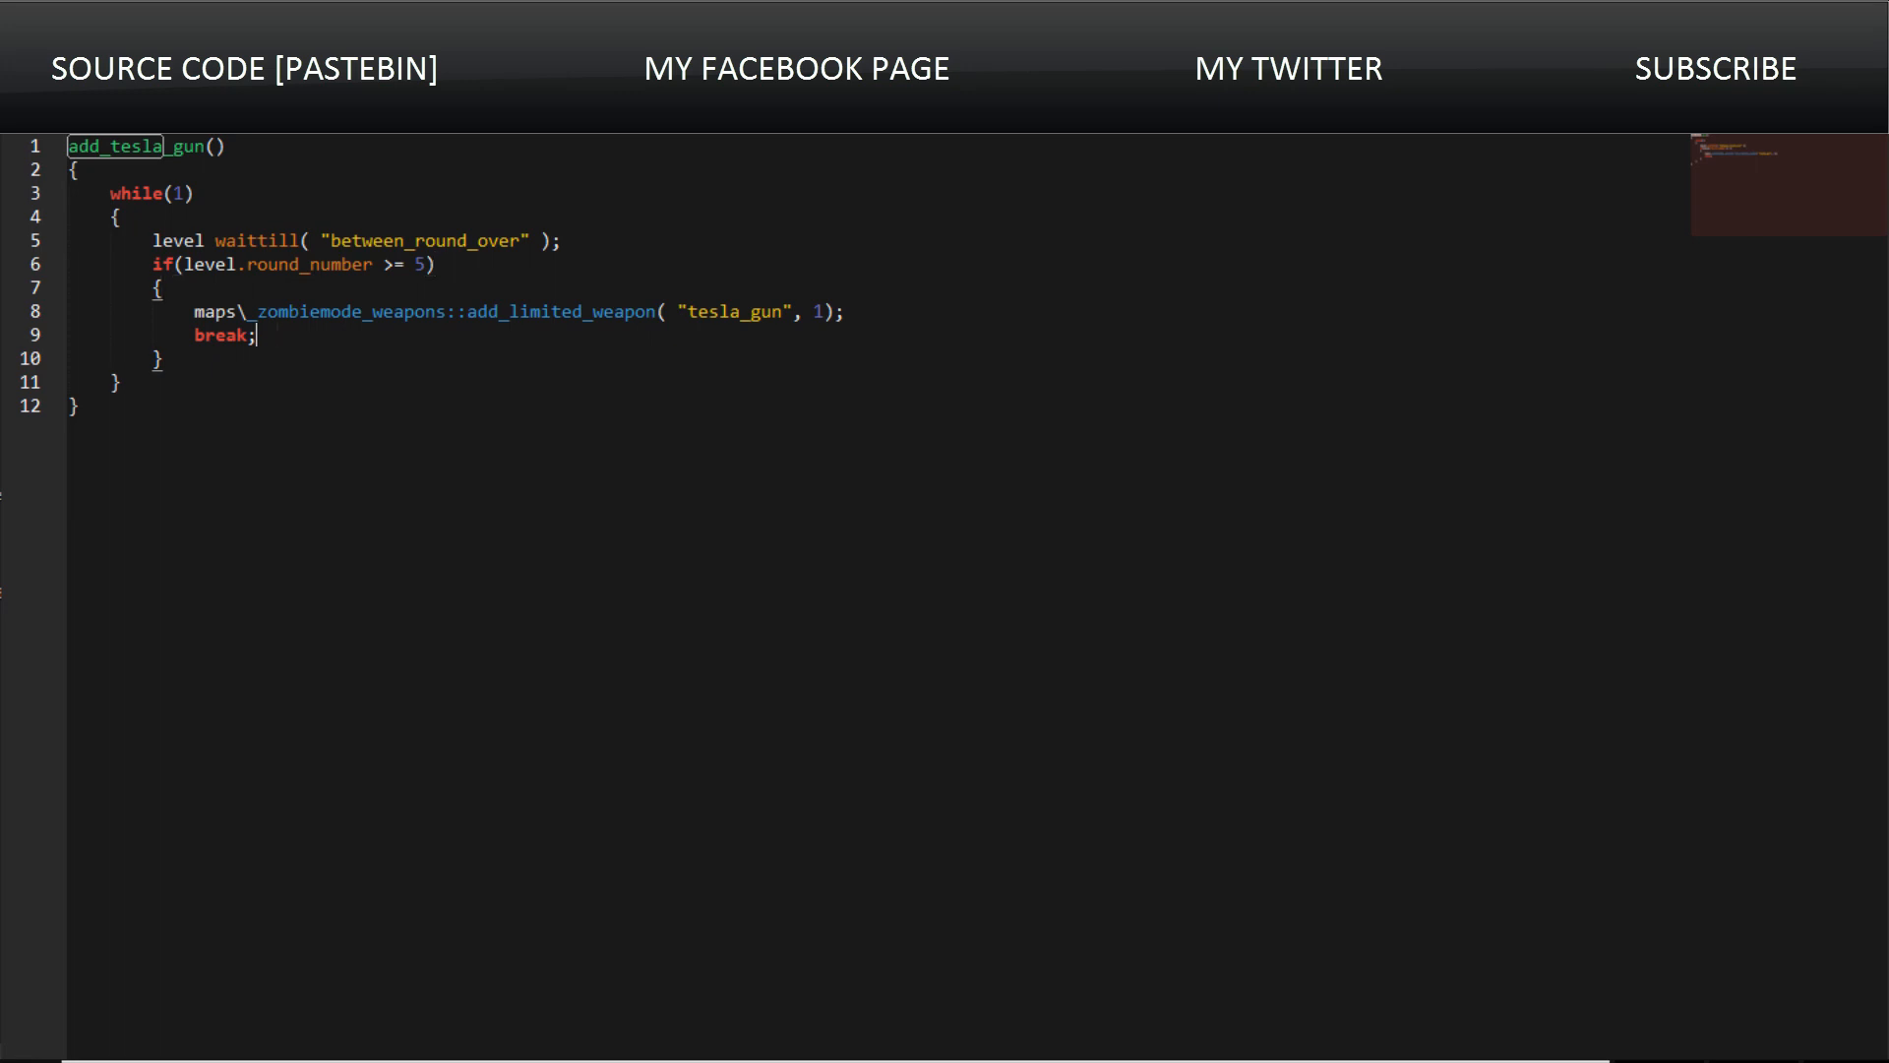